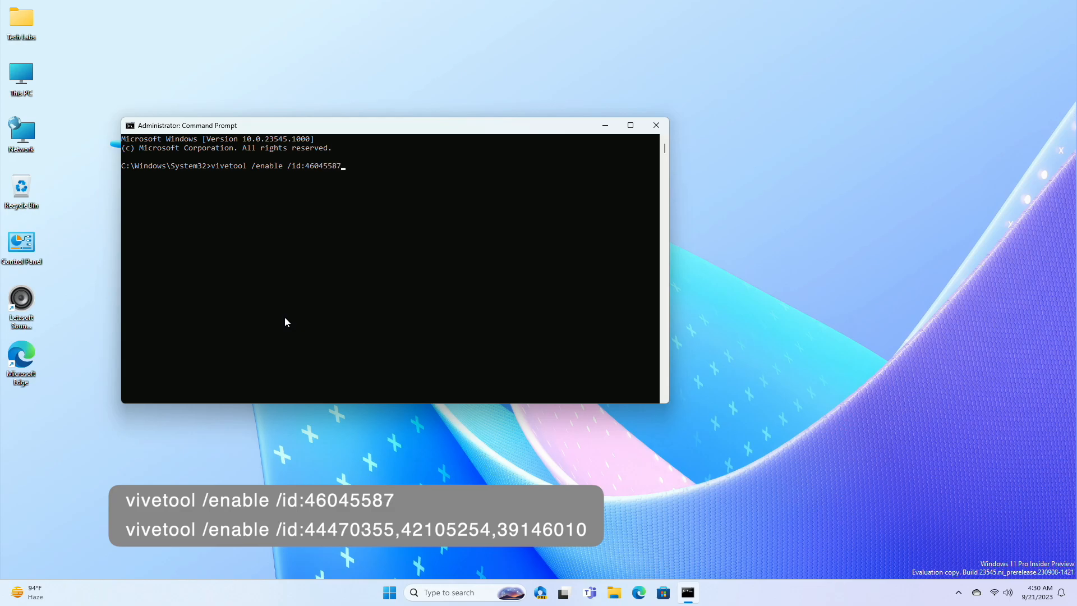
# Step: Run vivetool /enable /id:46045587 to enable hidden feature 46045587
pyautogui.press('enter')
pyautogui.write('vivetool /enable /id:')
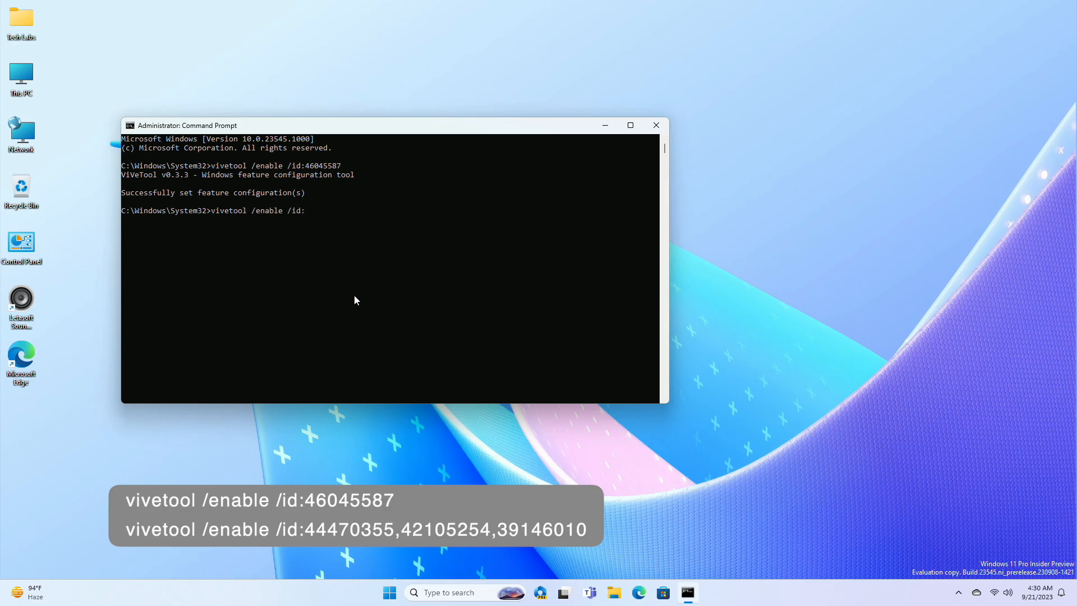
# Step: Start typing the second vivetool enable command, entering ID 44470
pyautogui.write('44470')
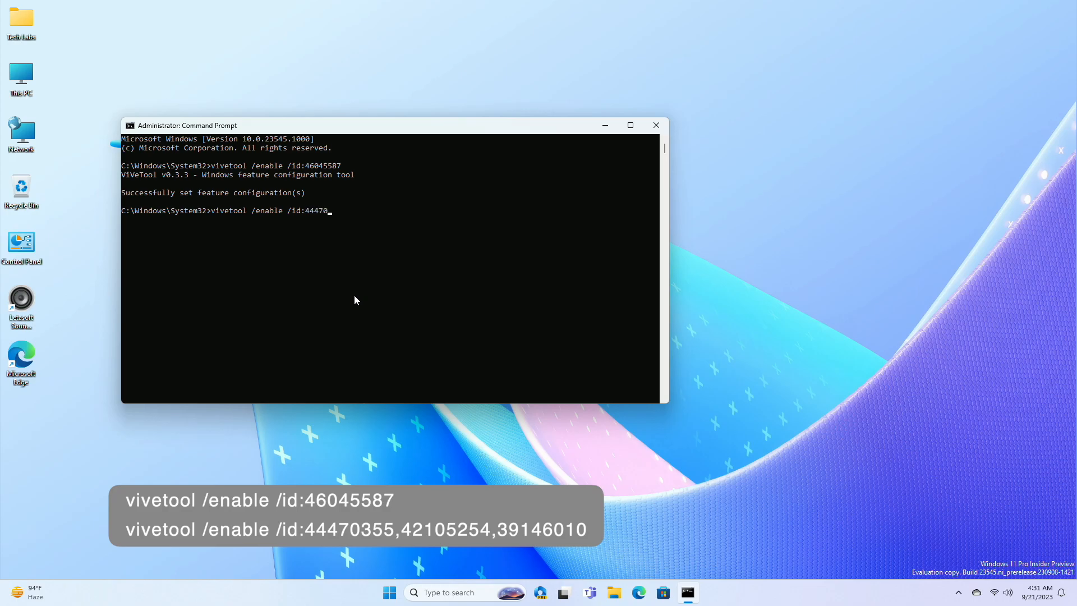